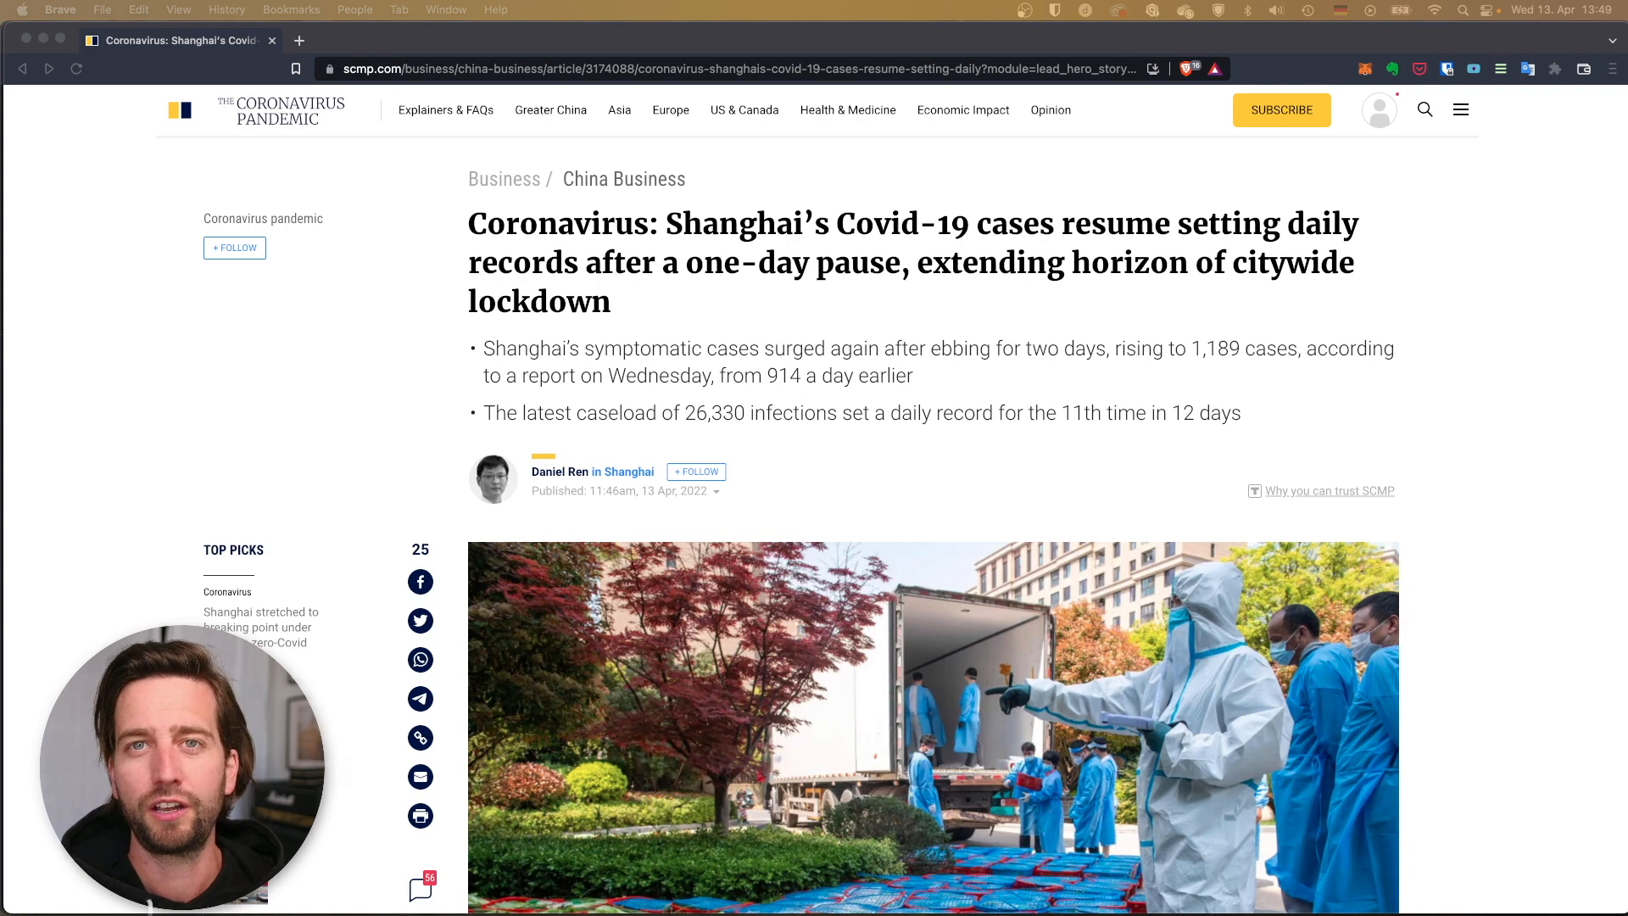
mouse_move(1119, 259)
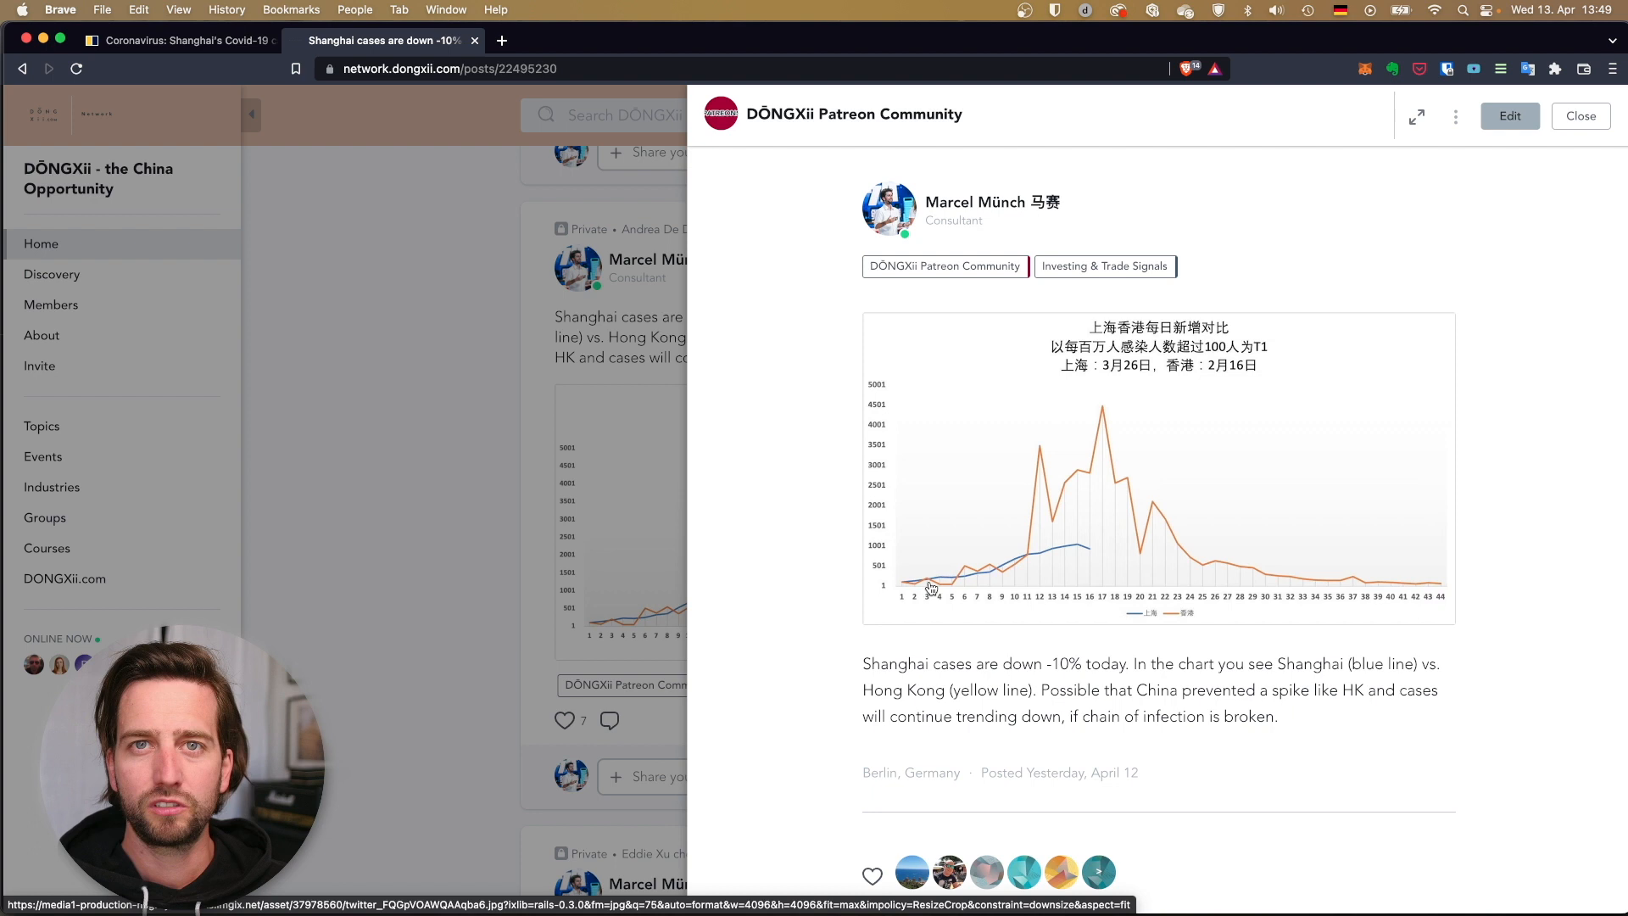
mouse_move(1087, 556)
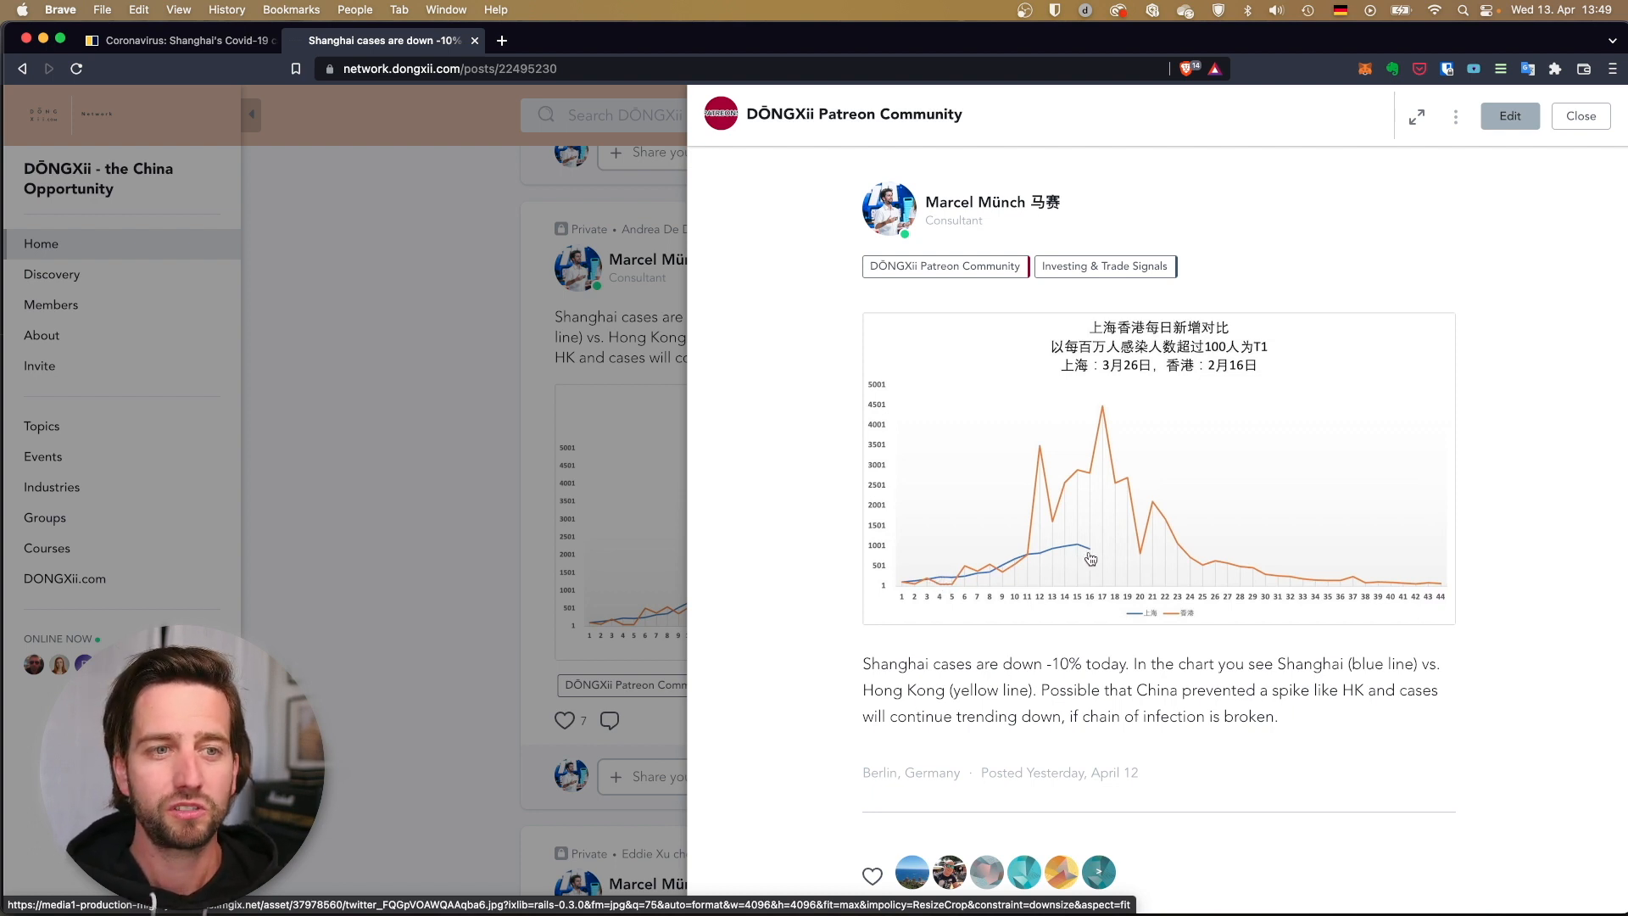
mouse_move(1083, 561)
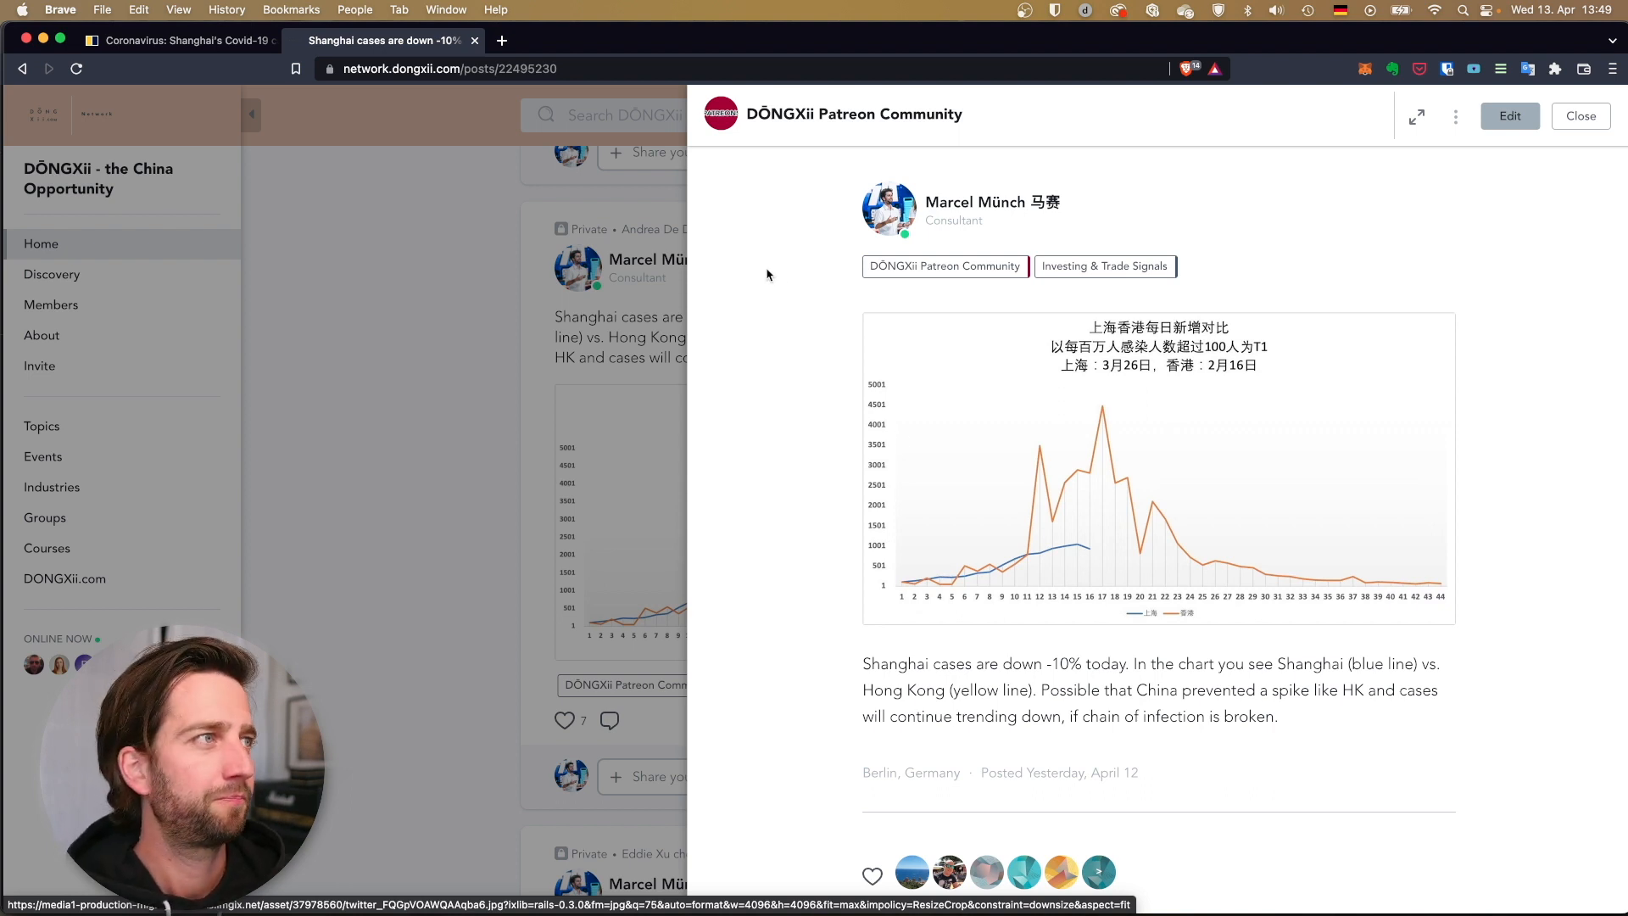
Open Google's 30-day Shanghai chart showing 917 new cases and 670 seven-day average on 10 April.
click(582, 40)
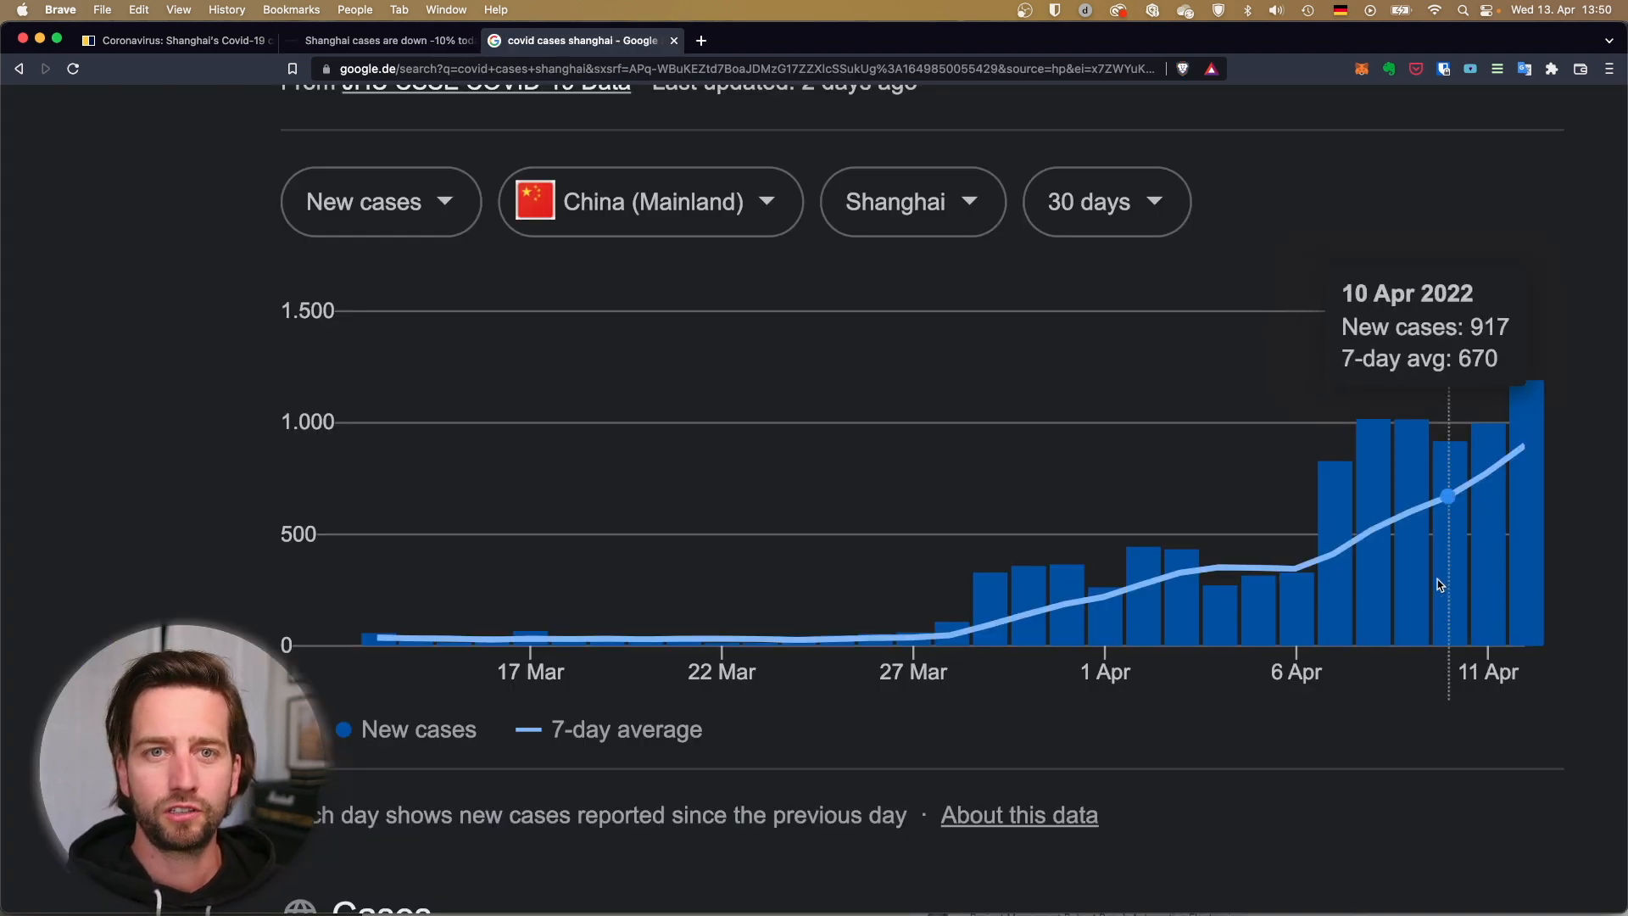
mouse_move(1539, 430)
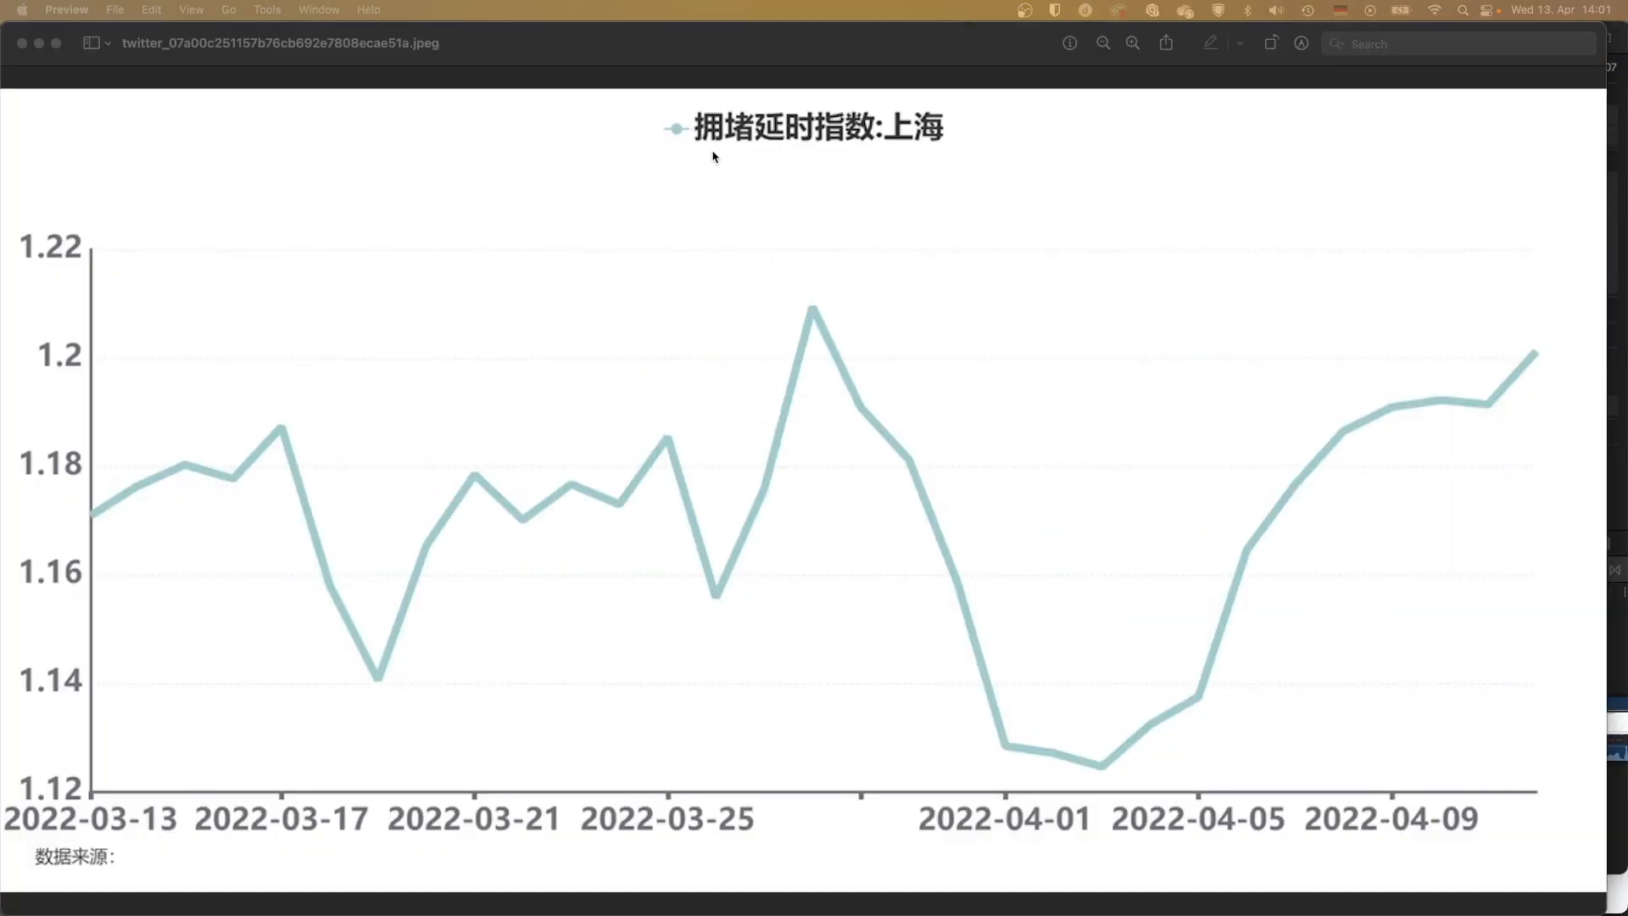
mouse_move(980, 111)
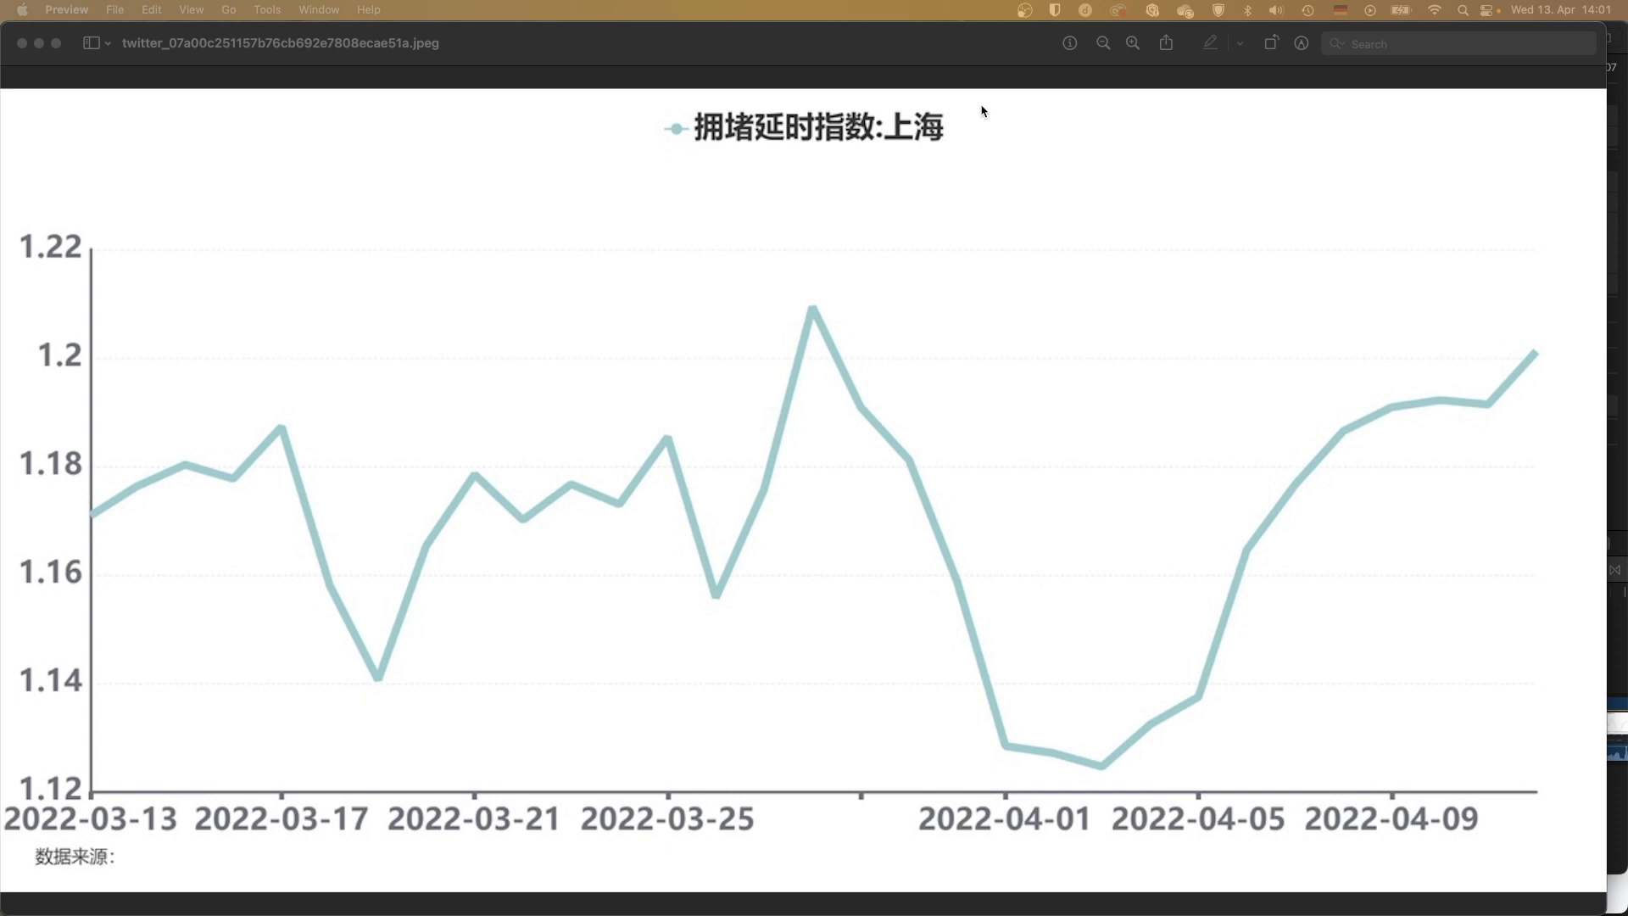
mouse_move(1461, 435)
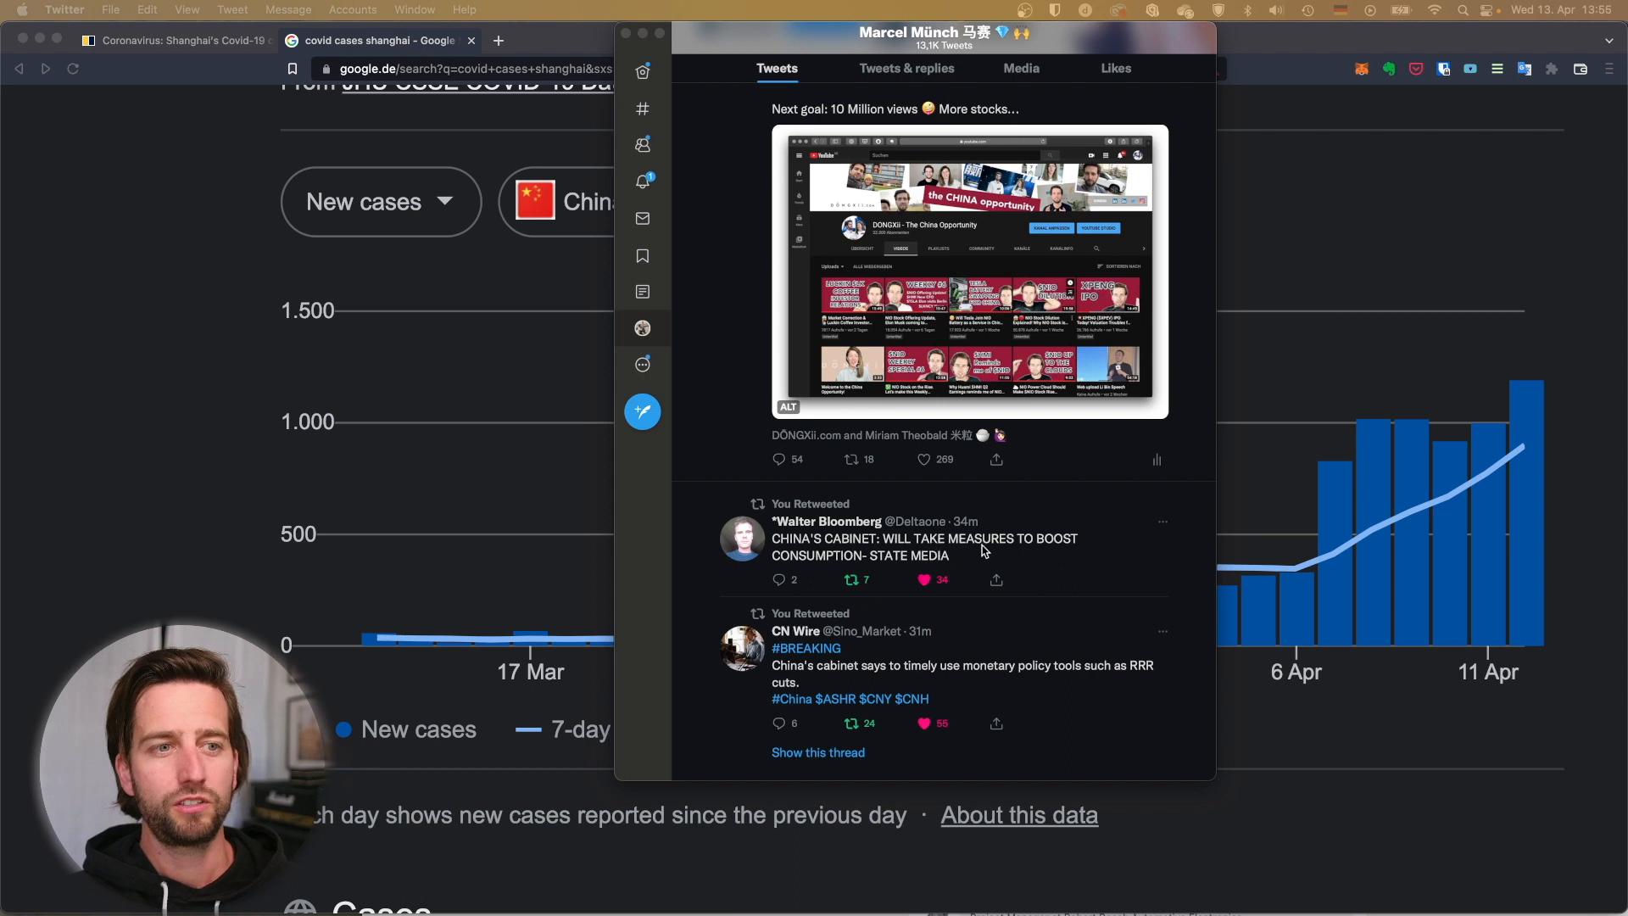
mouse_move(1018, 679)
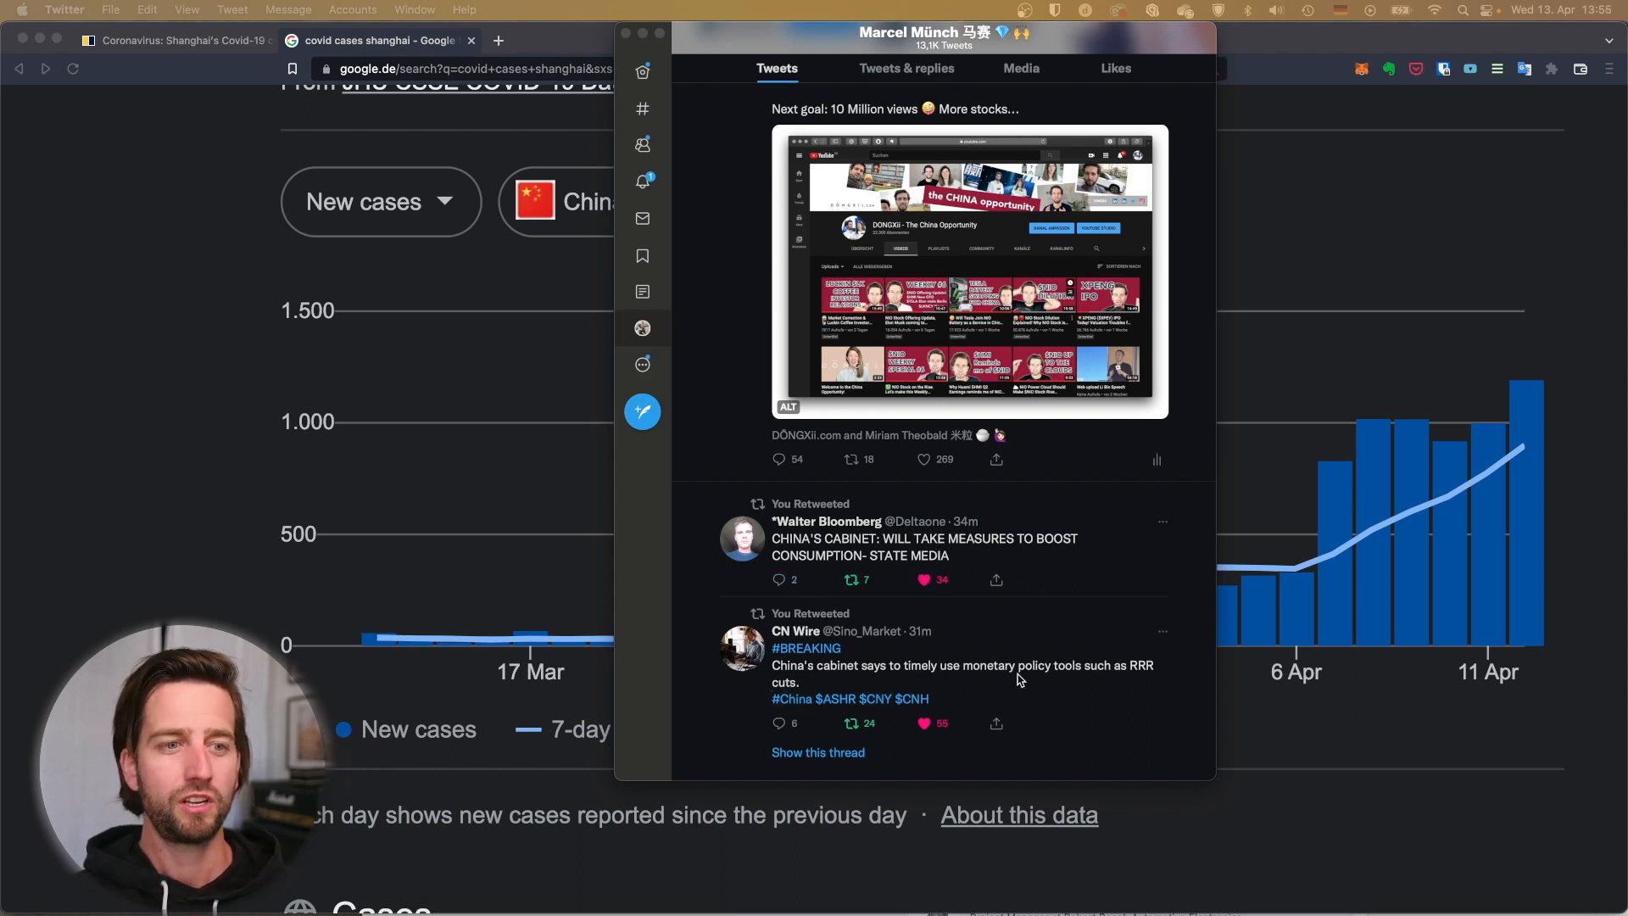